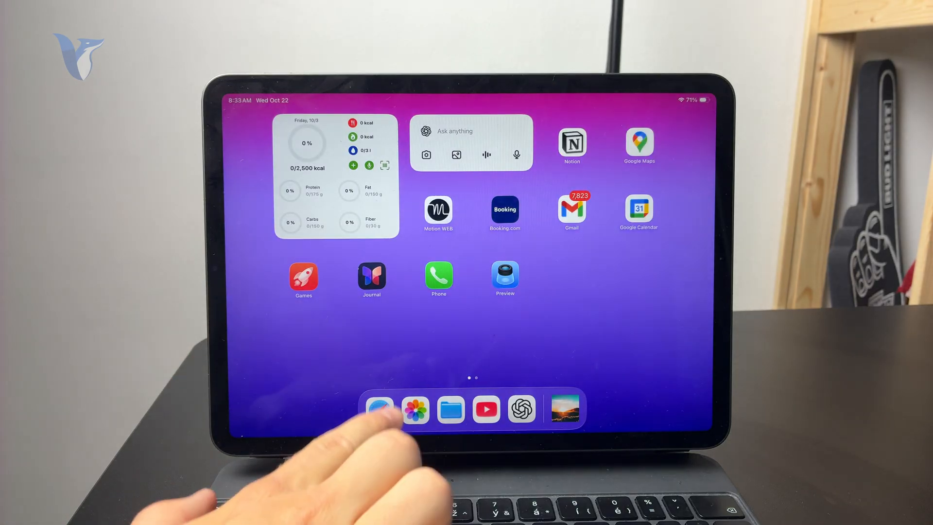
Launch Safari from the dock and add a new blank tab
left_click(379, 409)
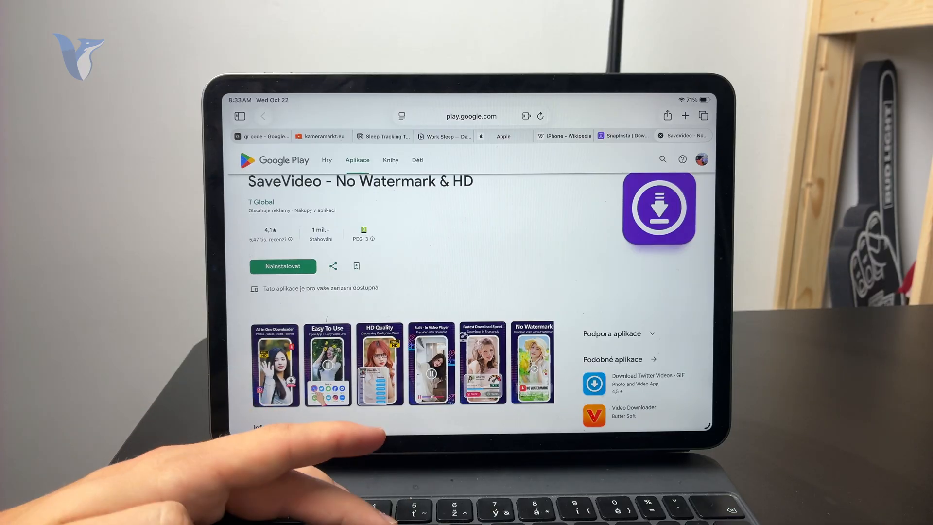
left_click(684, 116)
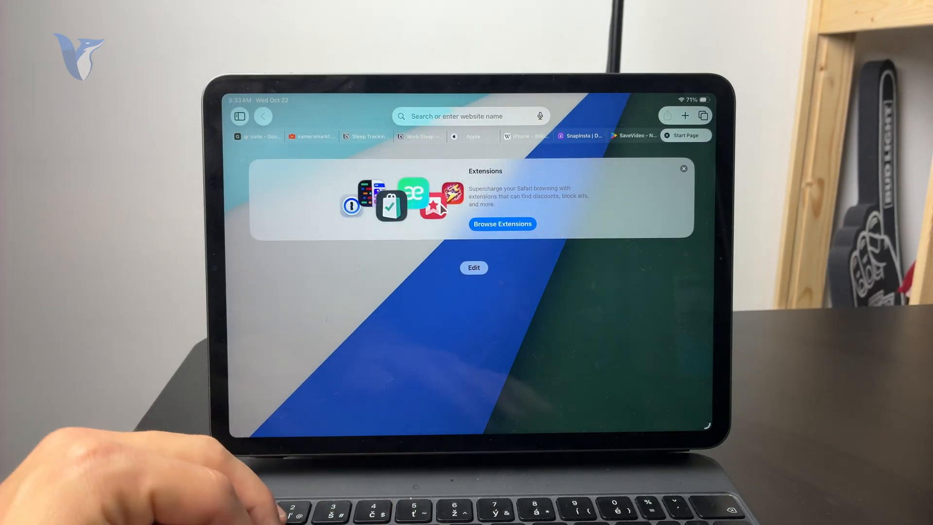
Search Google for 'airplay screen mirroring receiver'
type("airplay scree")
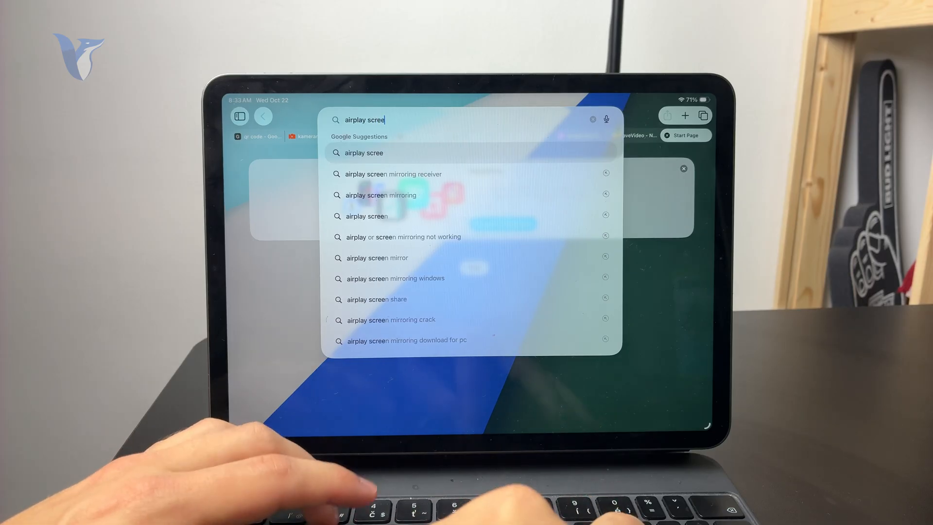
type("n. ir")
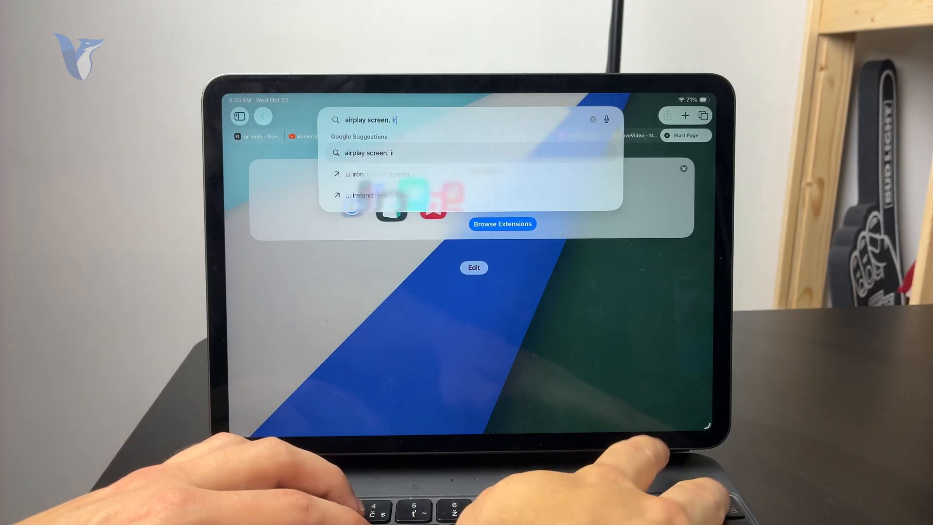
type("mirroring receiver")
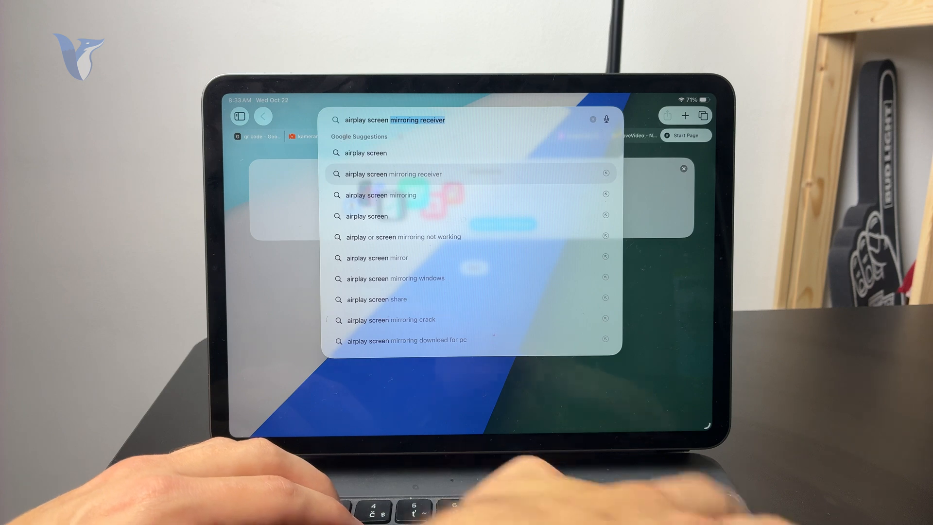
key("Return")
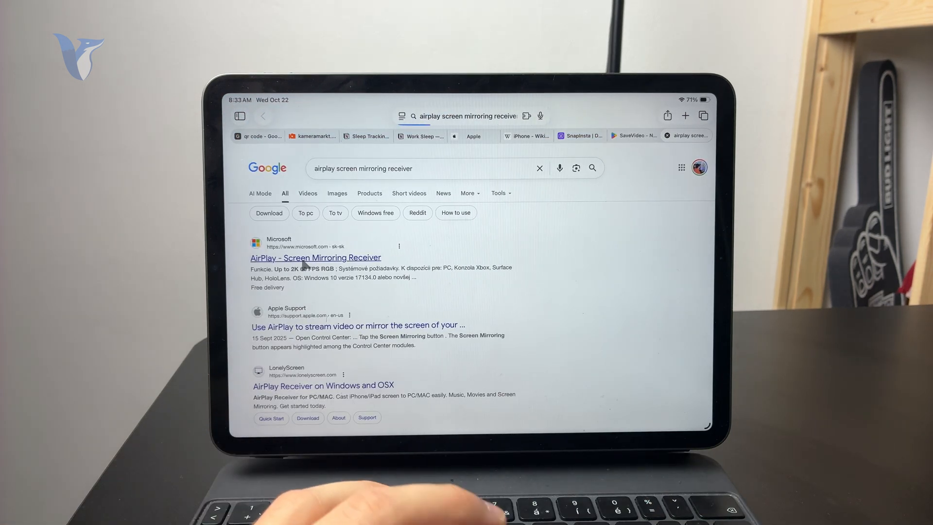
Open the Microsoft Store AirPlay receiver result, dismiss the language prompt and decline cookies
left_click(315, 257)
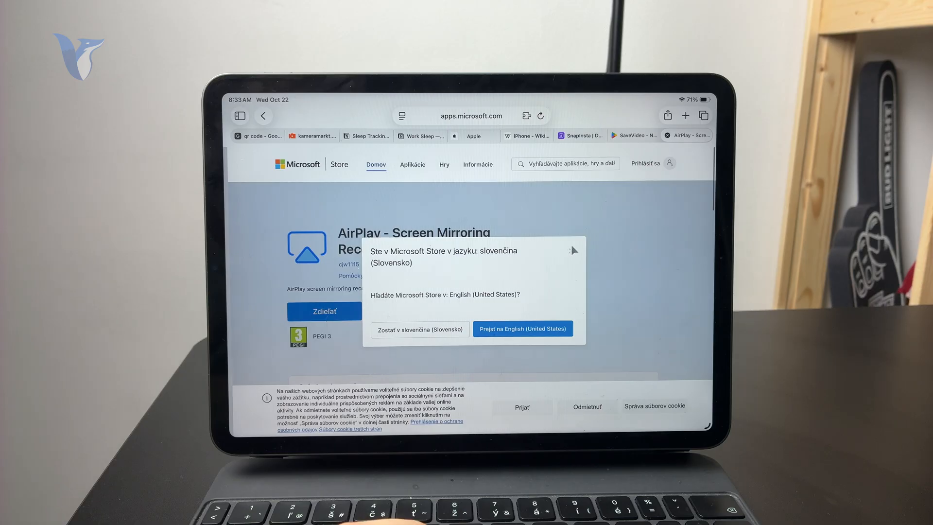
left_click(420, 329)
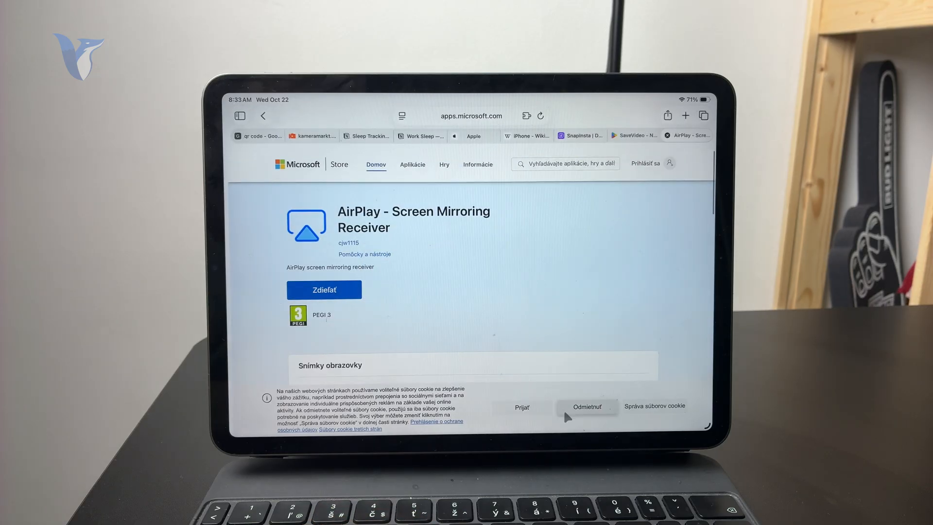
left_click(588, 407)
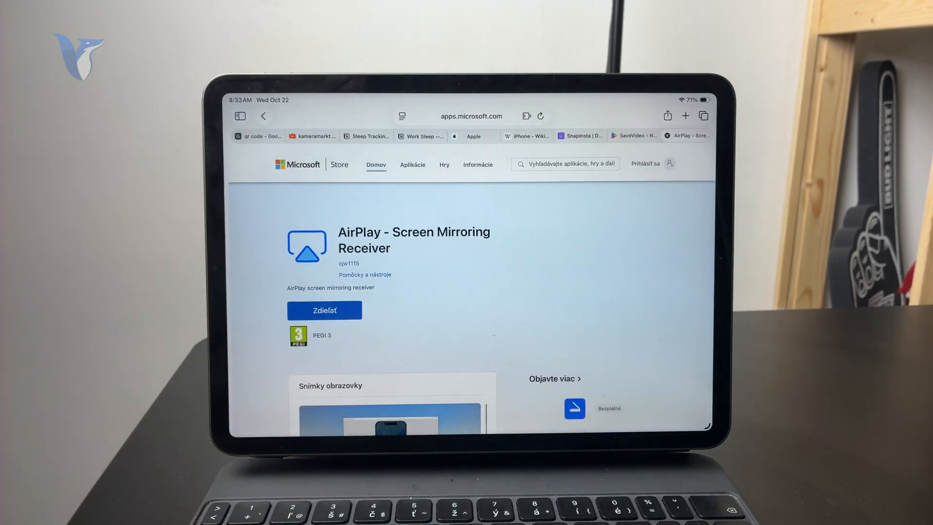
Enlarge the first screenshot under Snímky obrazovky and page through the gallery
scroll("down", 3)
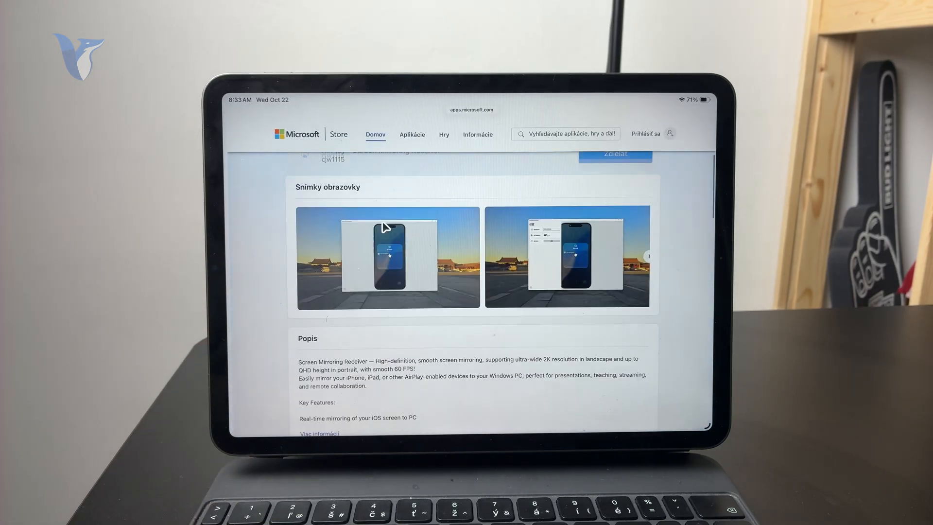
left_click(387, 259)
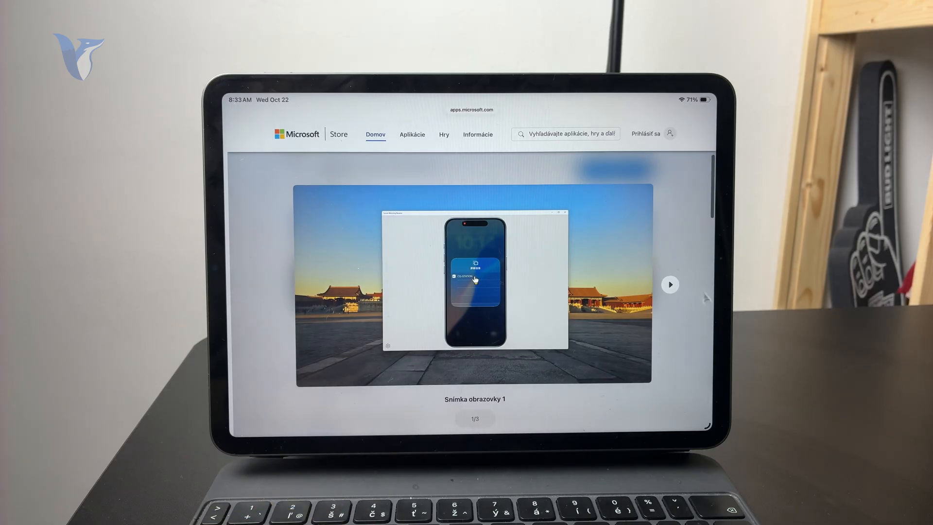
left_click(669, 285)
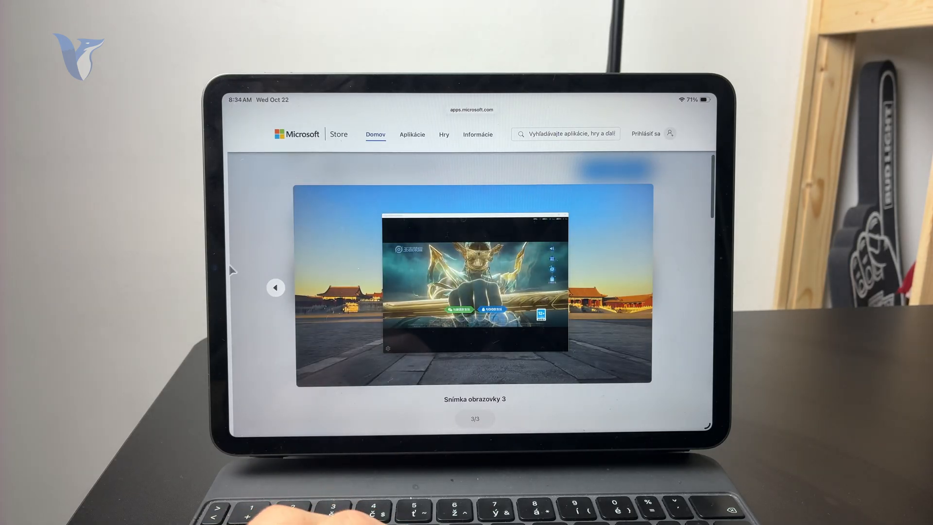
left_click(275, 287)
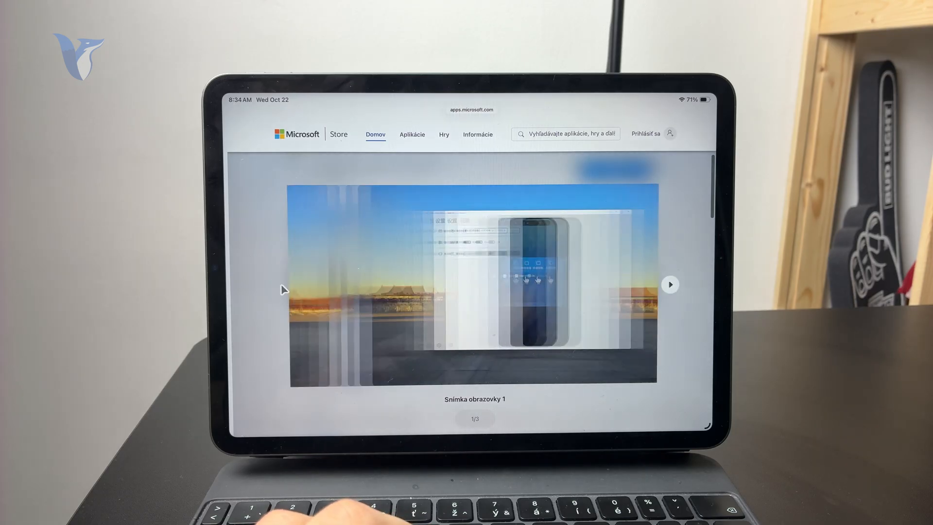